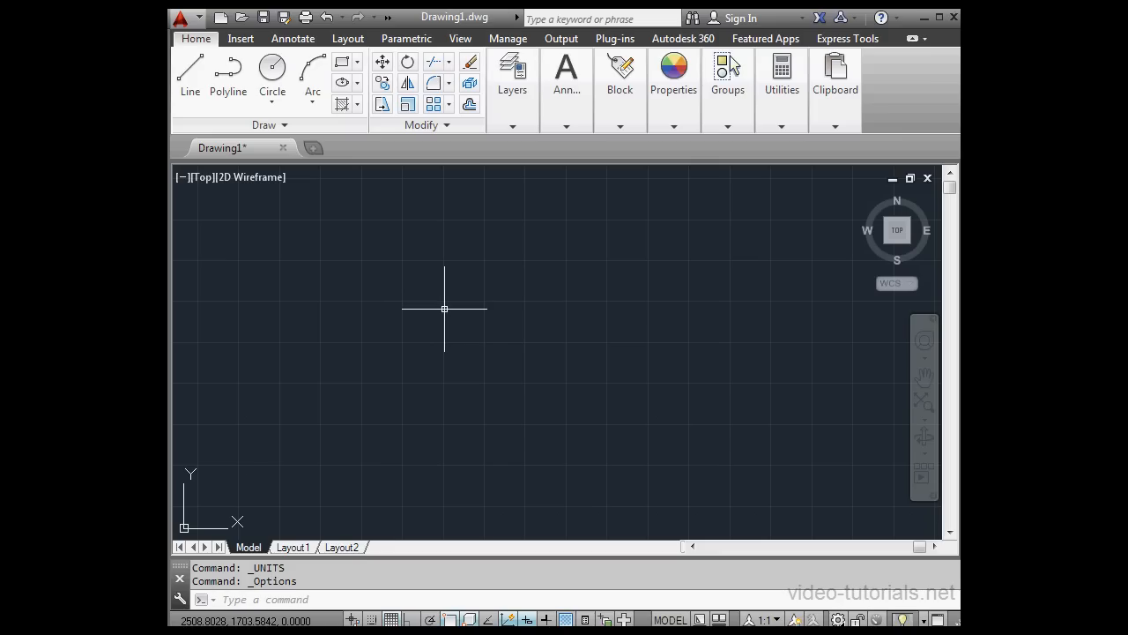
{"action": "mouse_move", "coordinate": [410, 287]}
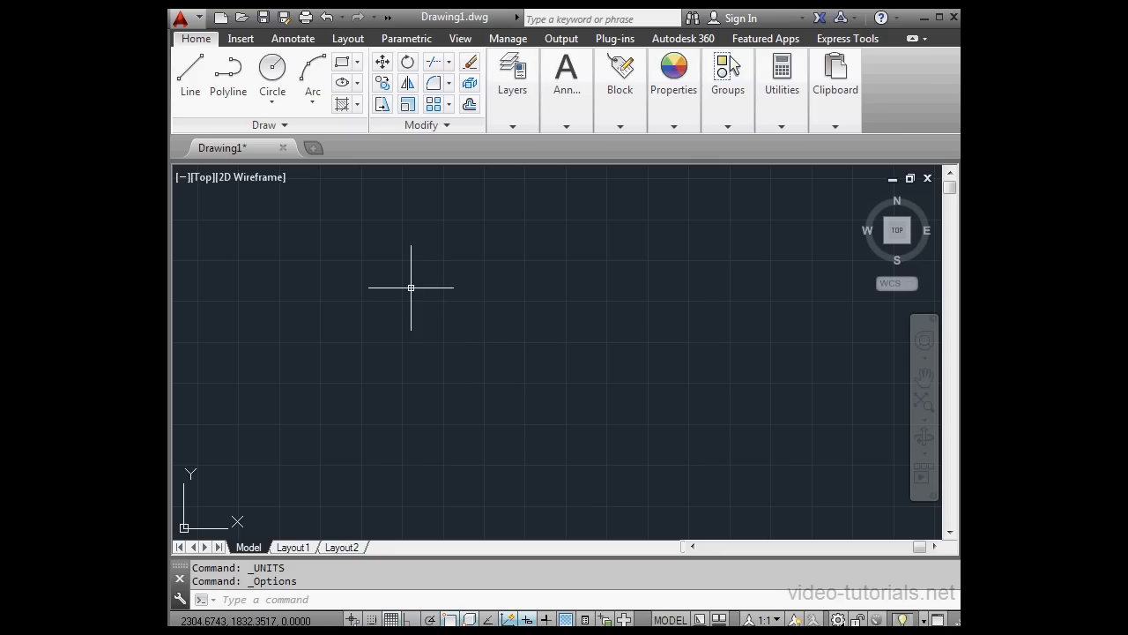
{"action": "mouse_move", "coordinate": [402, 274]}
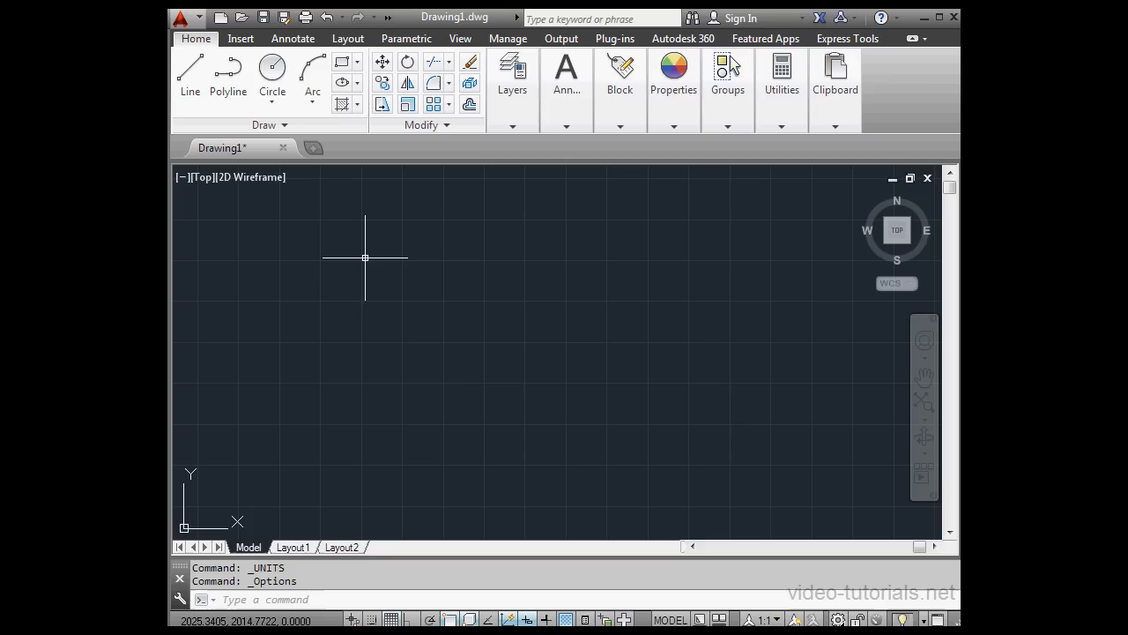
{"action": "mouse_move", "coordinate": [367, 255]}
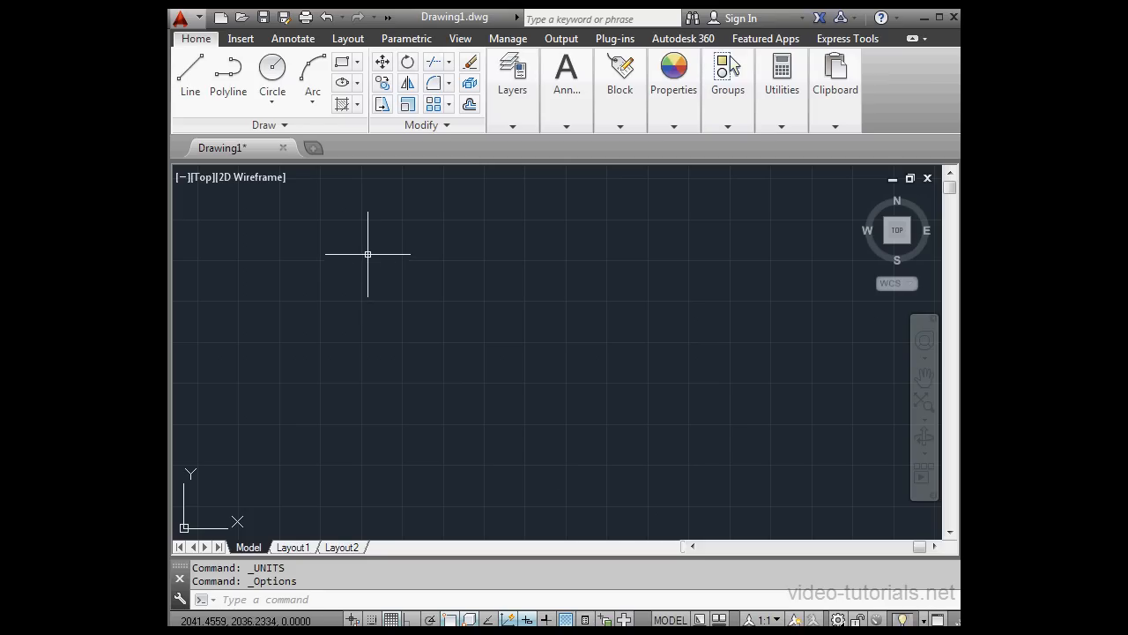
{"action": "mouse_move", "coordinate": [372, 248]}
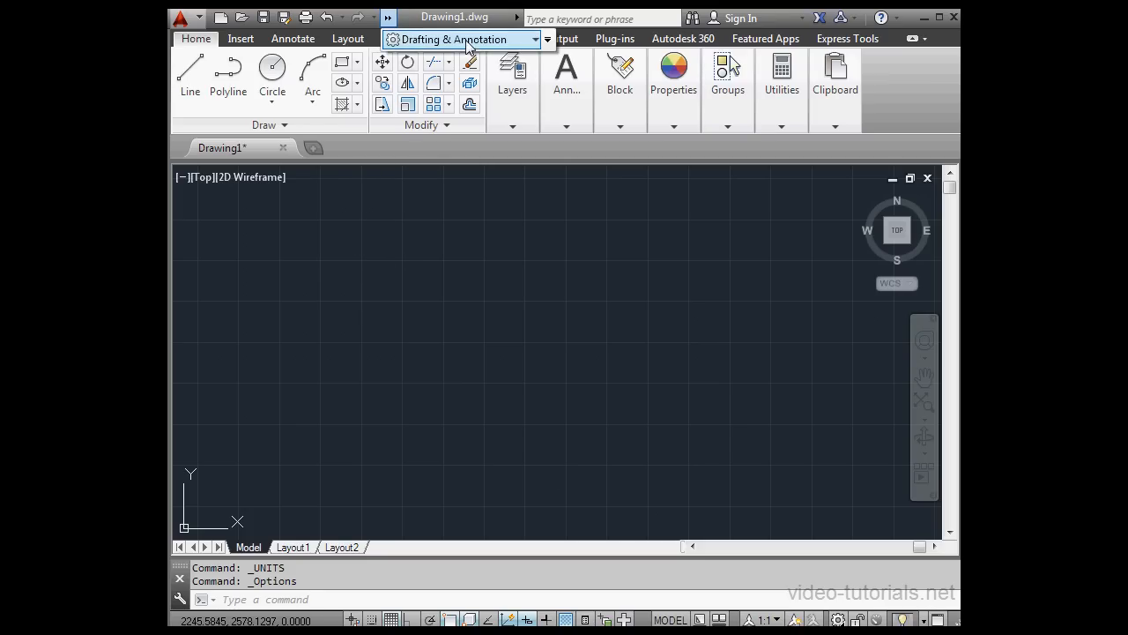
Choose Show Menu Bar from the Quick Access Toolbar customization drop-down.
{"action": "left_click", "coordinate": [547, 40]}
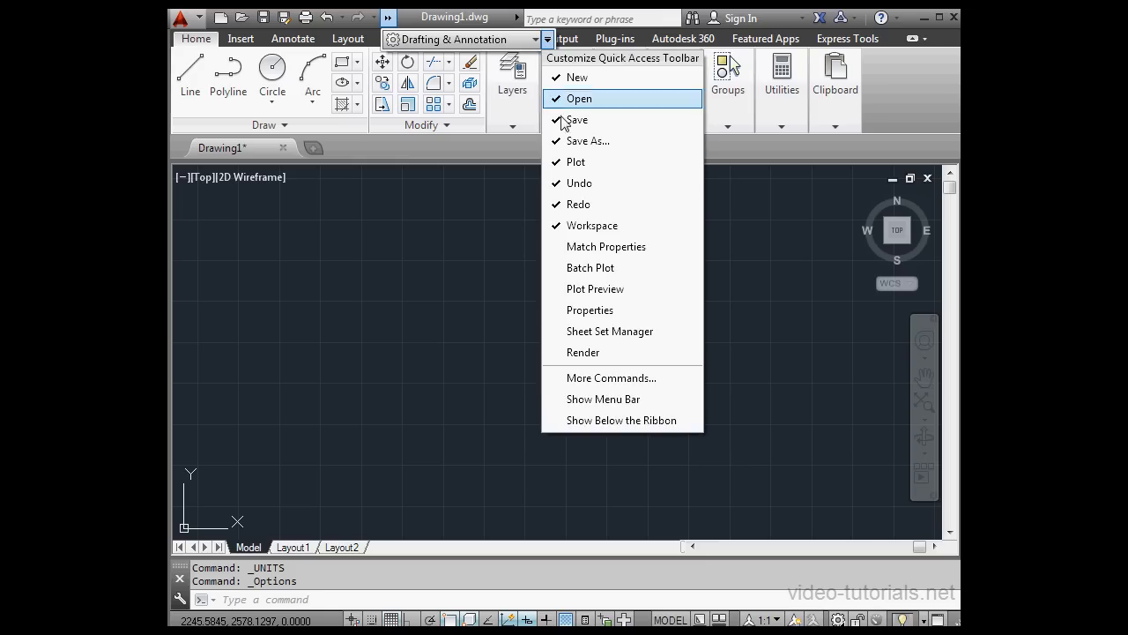
{"action": "mouse_move", "coordinate": [603, 398]}
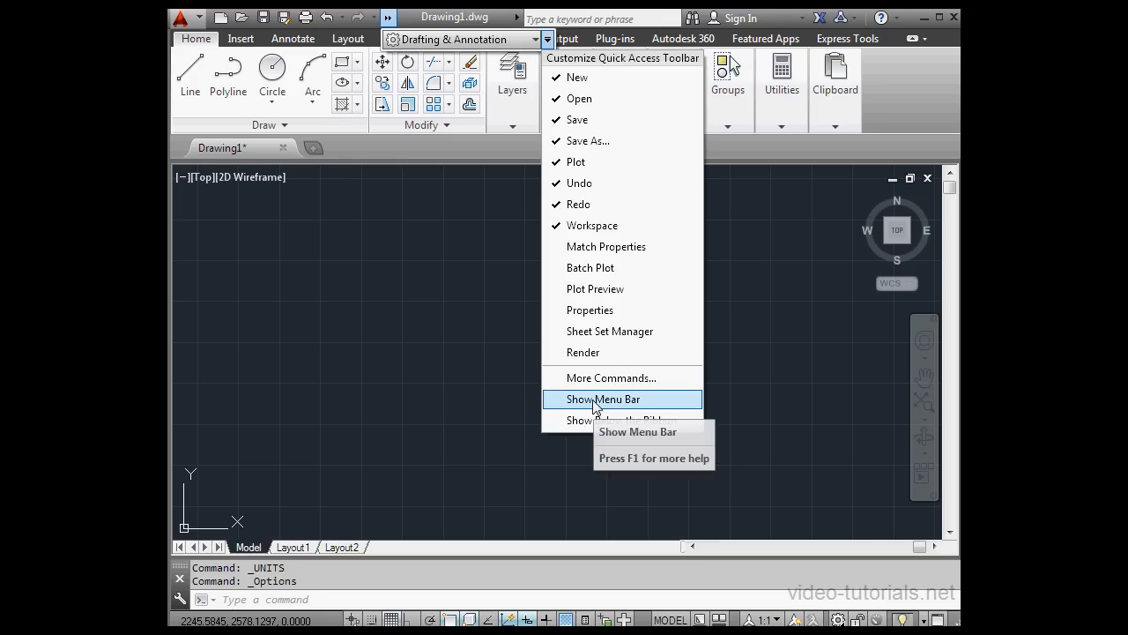
{"action": "left_click", "coordinate": [603, 399]}
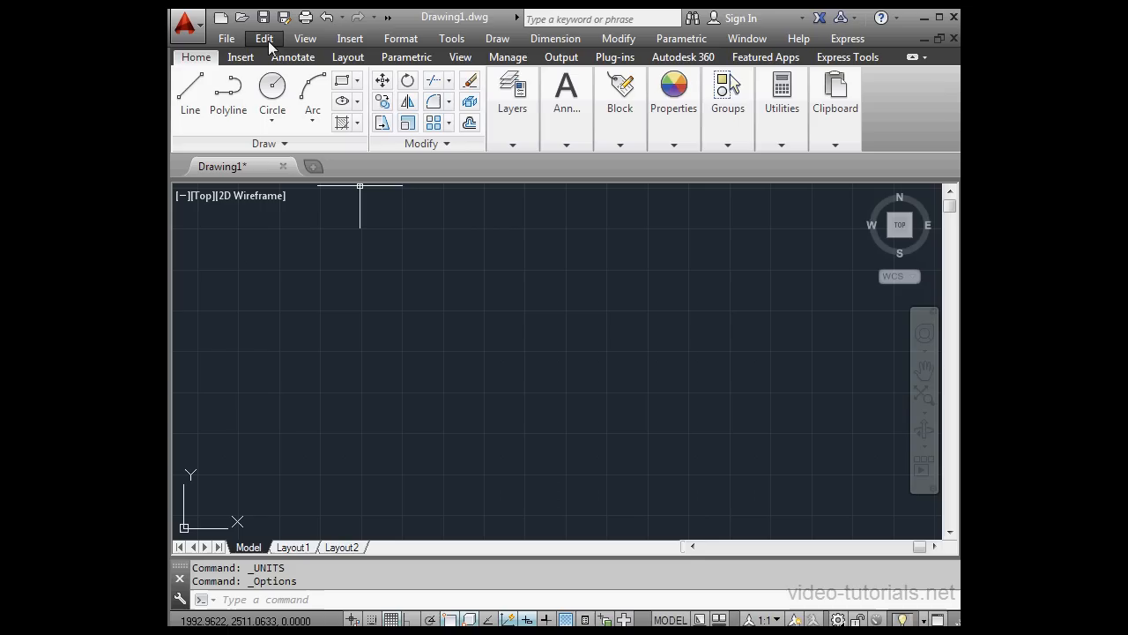
{"action": "mouse_move", "coordinate": [383, 234]}
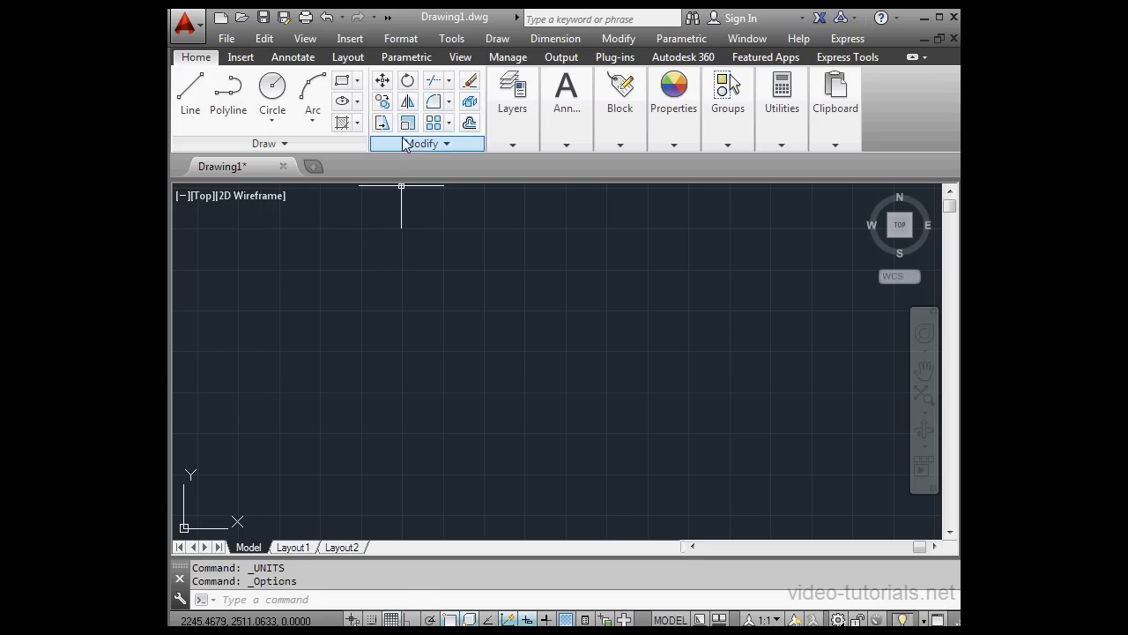
{"action": "left_click", "coordinate": [389, 17]}
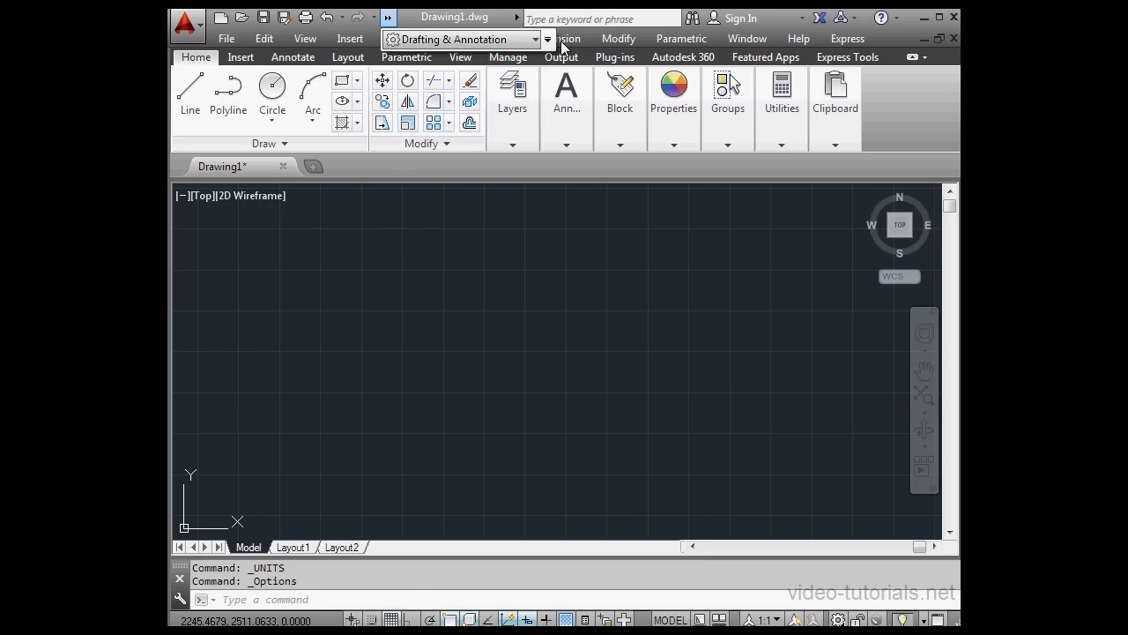
{"action": "left_click", "coordinate": [547, 40]}
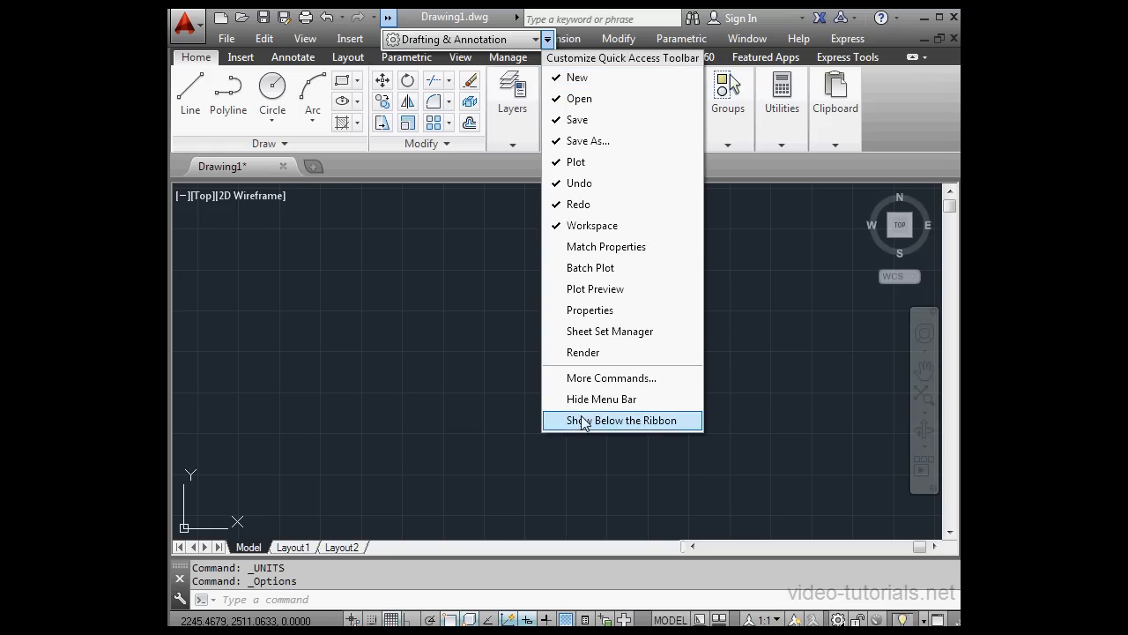
{"action": "mouse_move", "coordinate": [582, 423]}
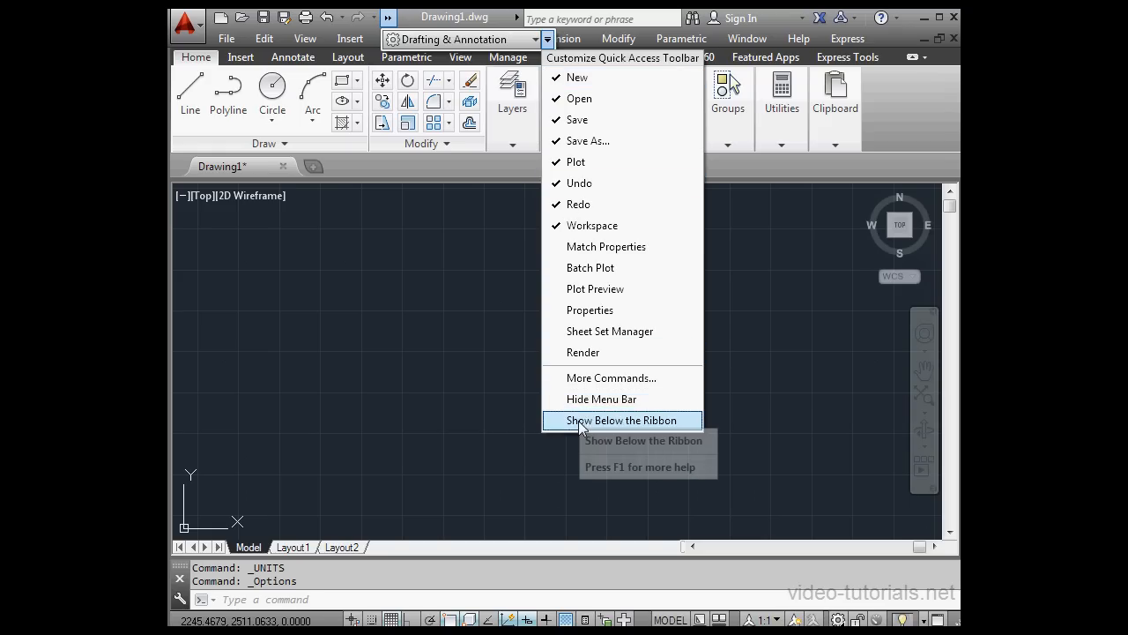
{"action": "mouse_move", "coordinate": [602, 399]}
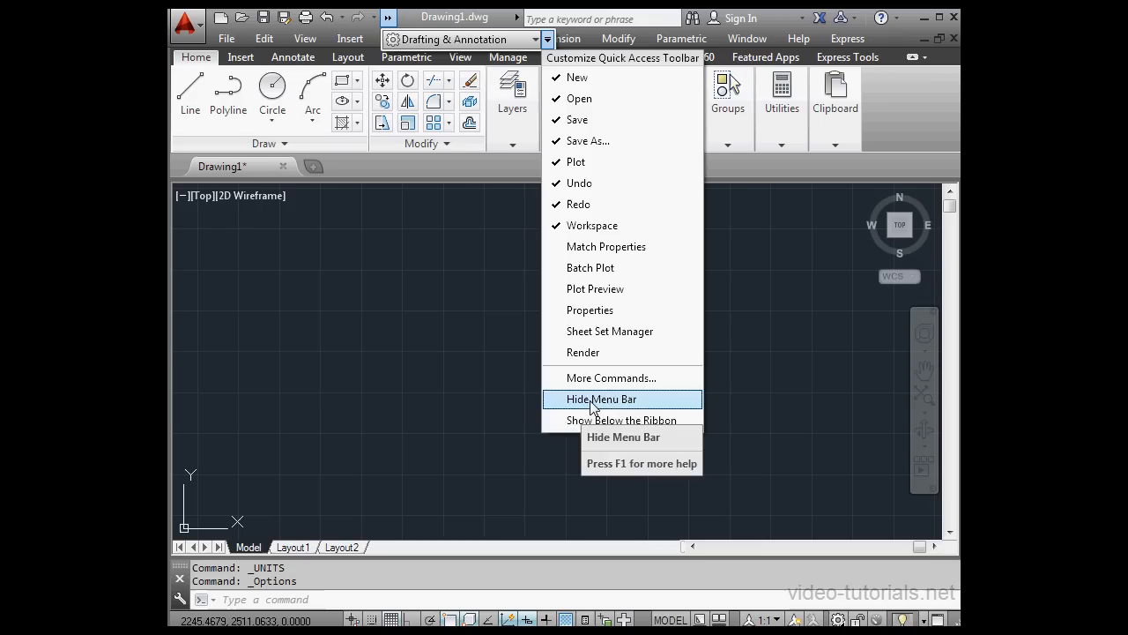
{"action": "mouse_move", "coordinate": [595, 288]}
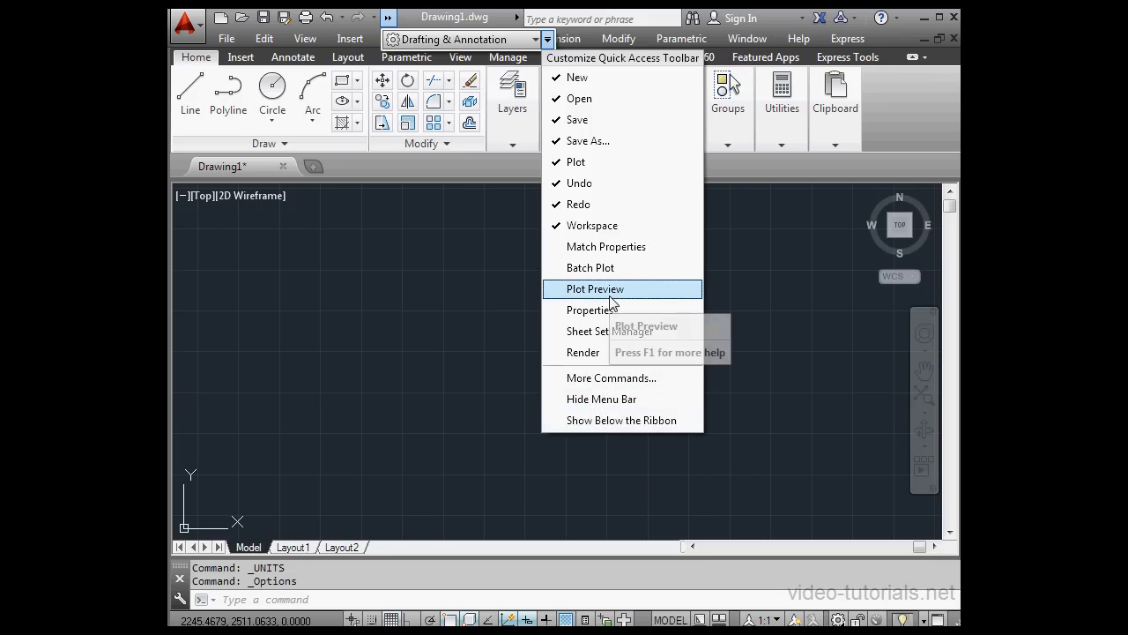
{"action": "mouse_move", "coordinate": [595, 288]}
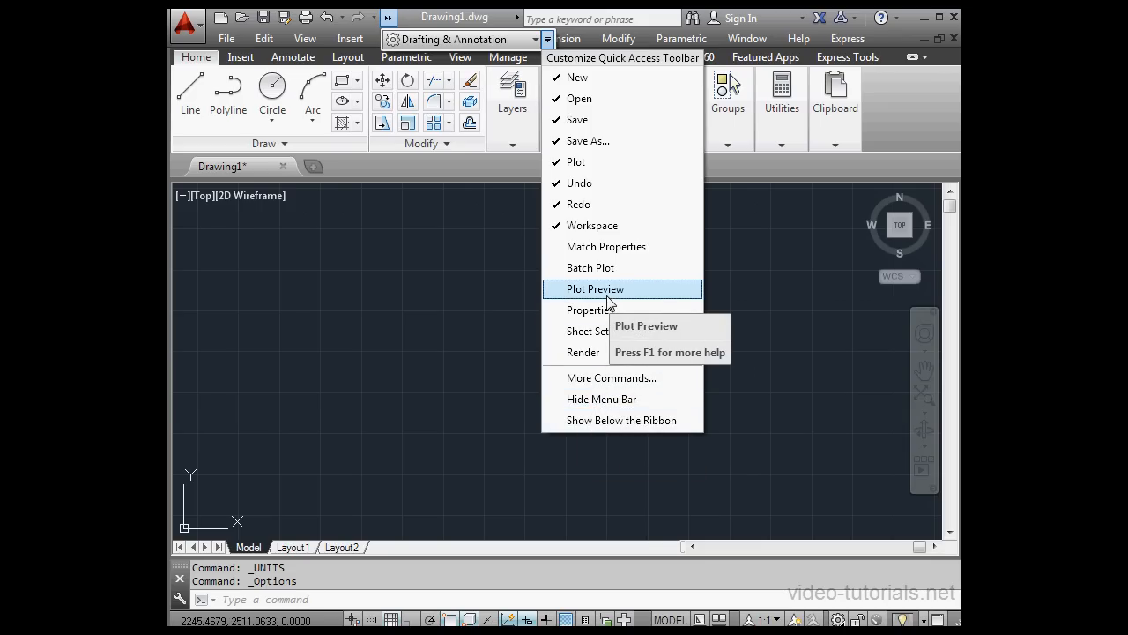
{"action": "mouse_move", "coordinate": [614, 292]}
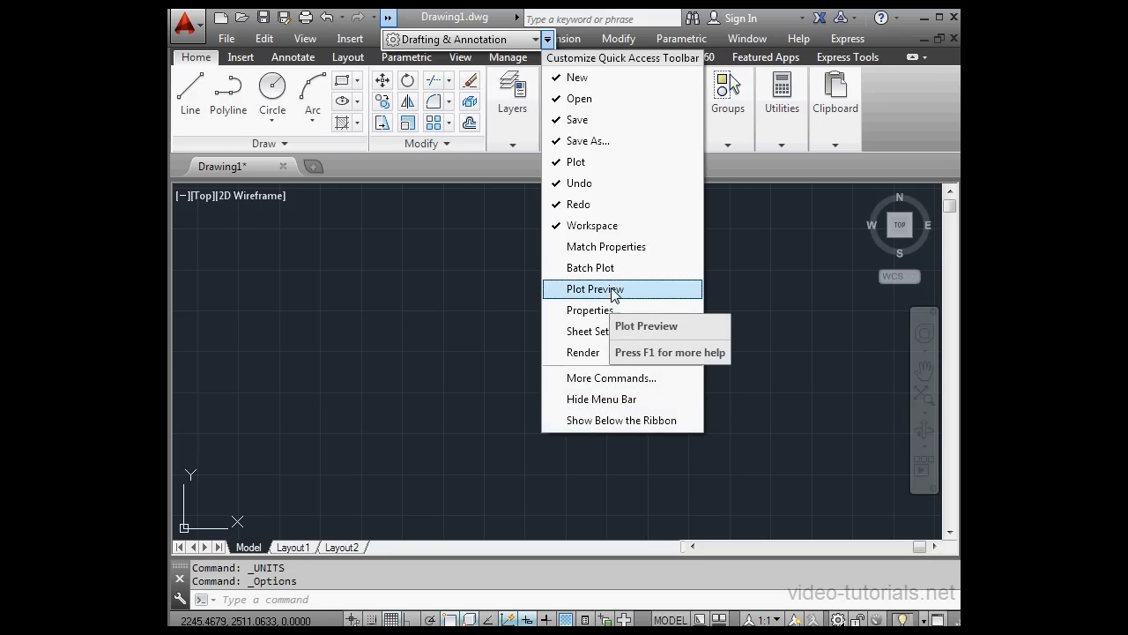
{"action": "mouse_move", "coordinate": [579, 162]}
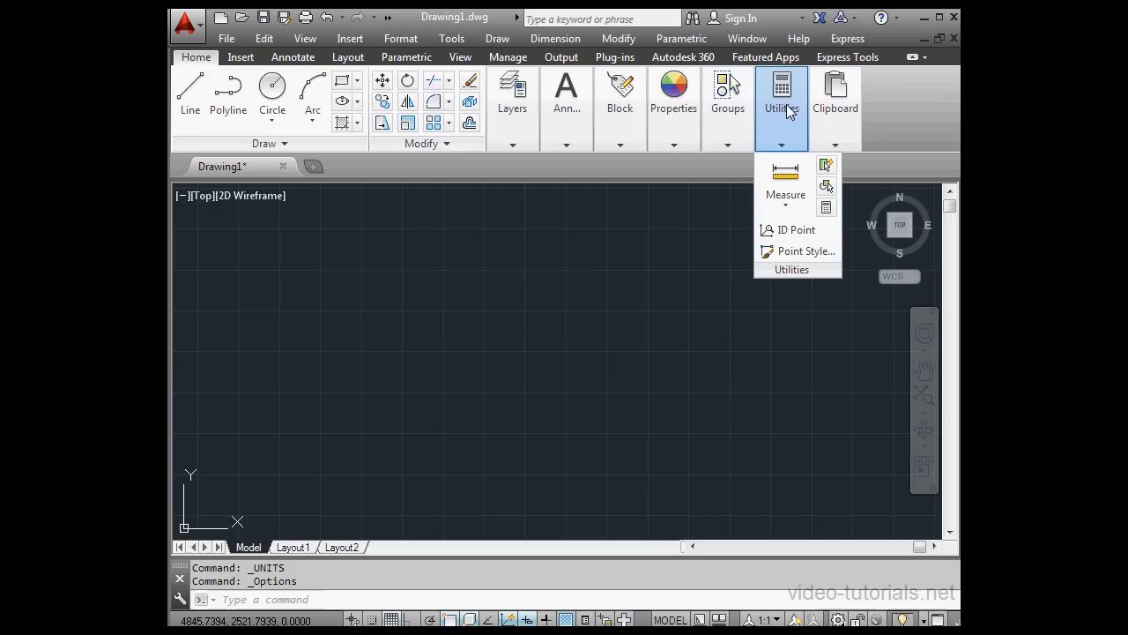
{"action": "left_click", "coordinate": [672, 95]}
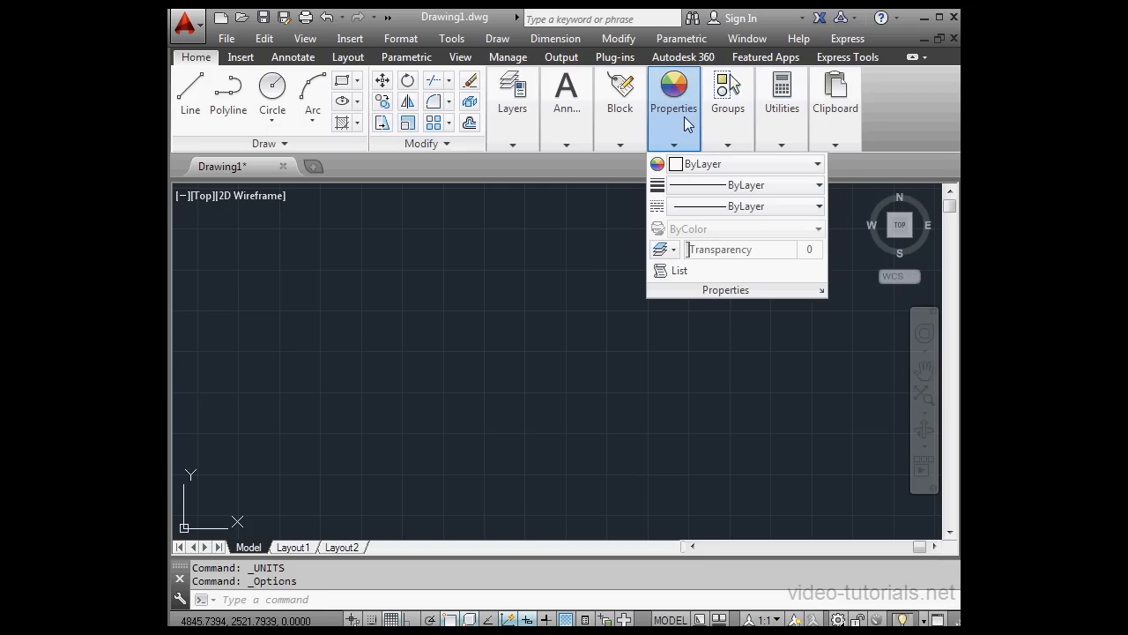
{"action": "mouse_move", "coordinate": [678, 131]}
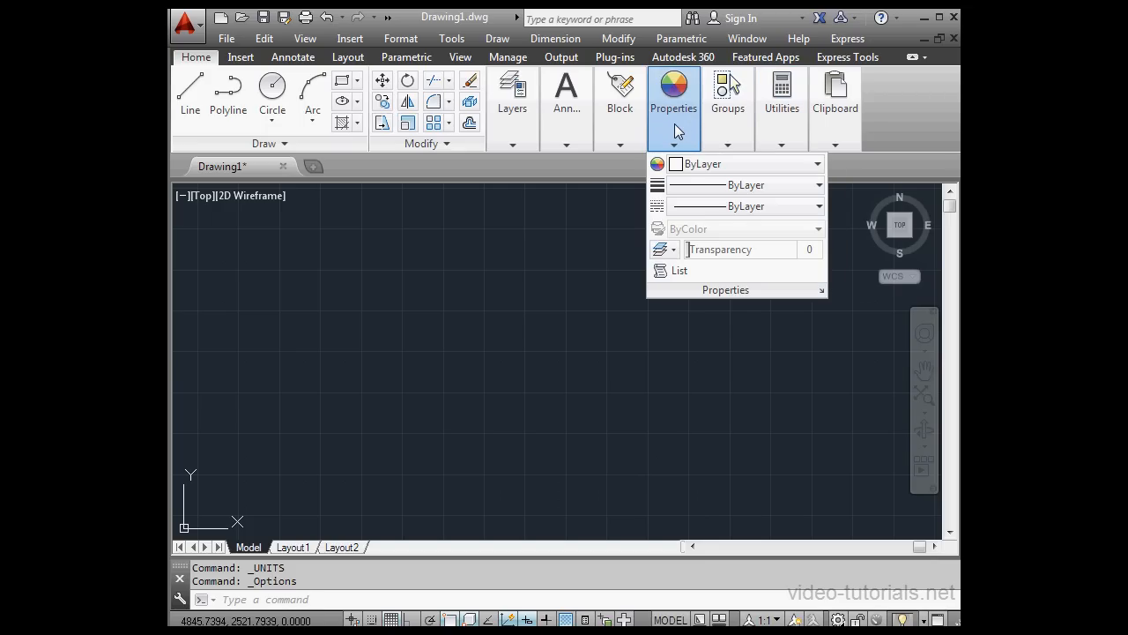
{"action": "mouse_move", "coordinate": [677, 132]}
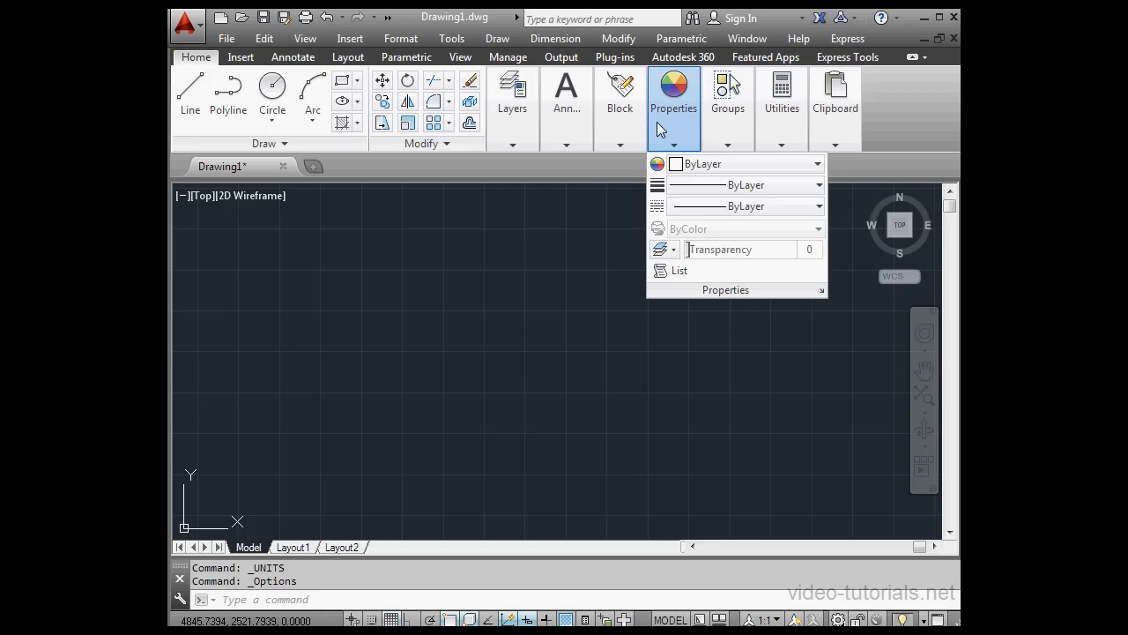
{"action": "left_click", "coordinate": [620, 97]}
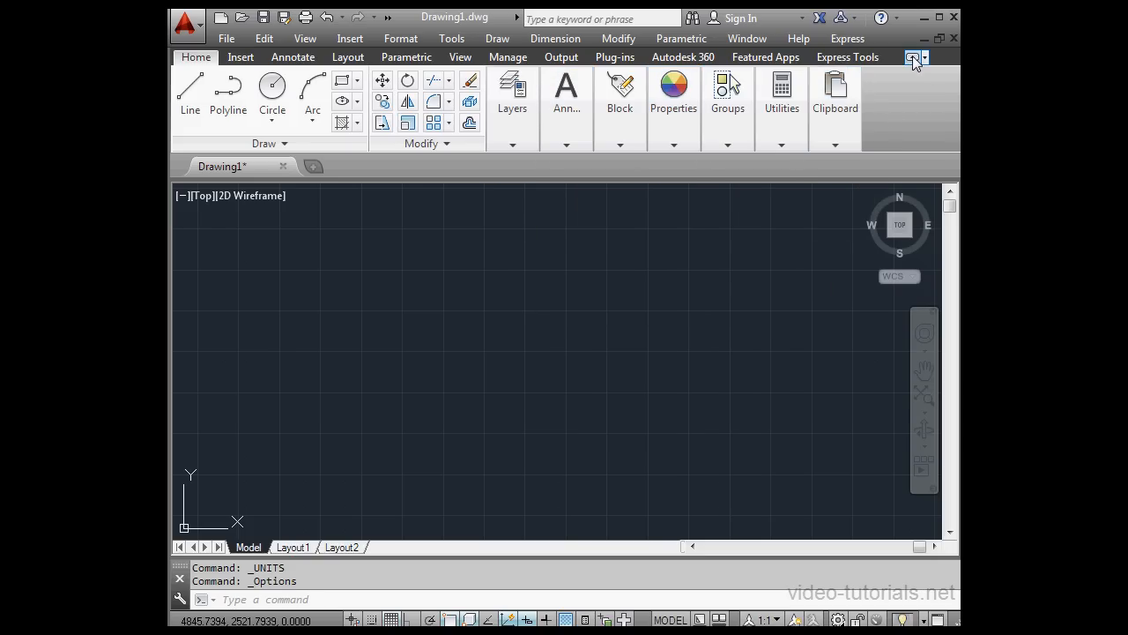
{"action": "left_click", "coordinate": [914, 57]}
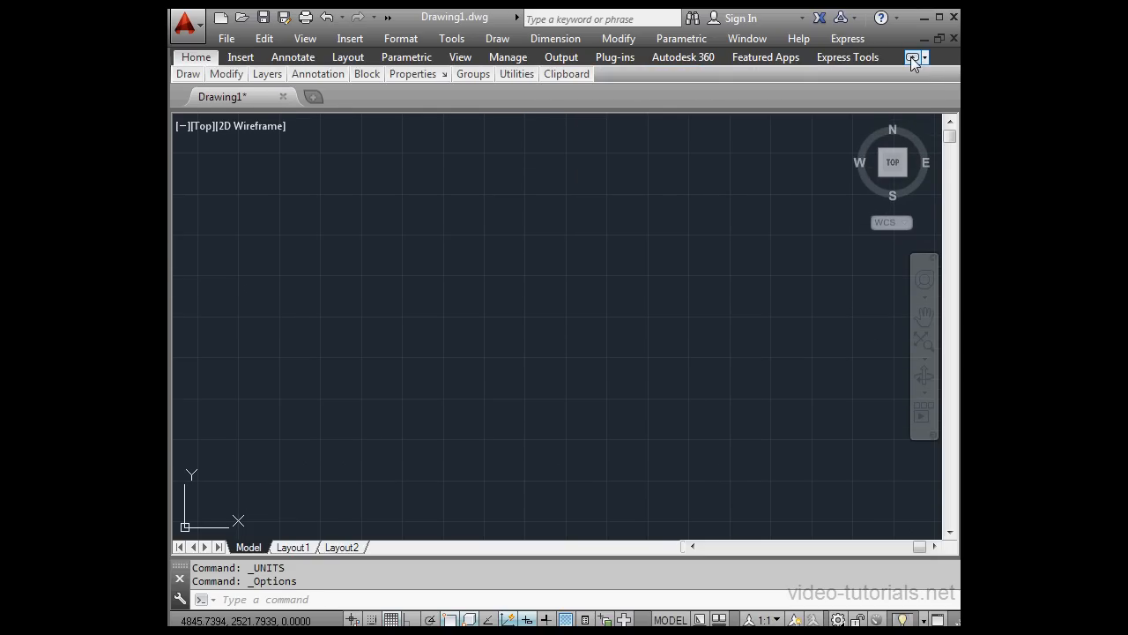
{"action": "left_click", "coordinate": [914, 58]}
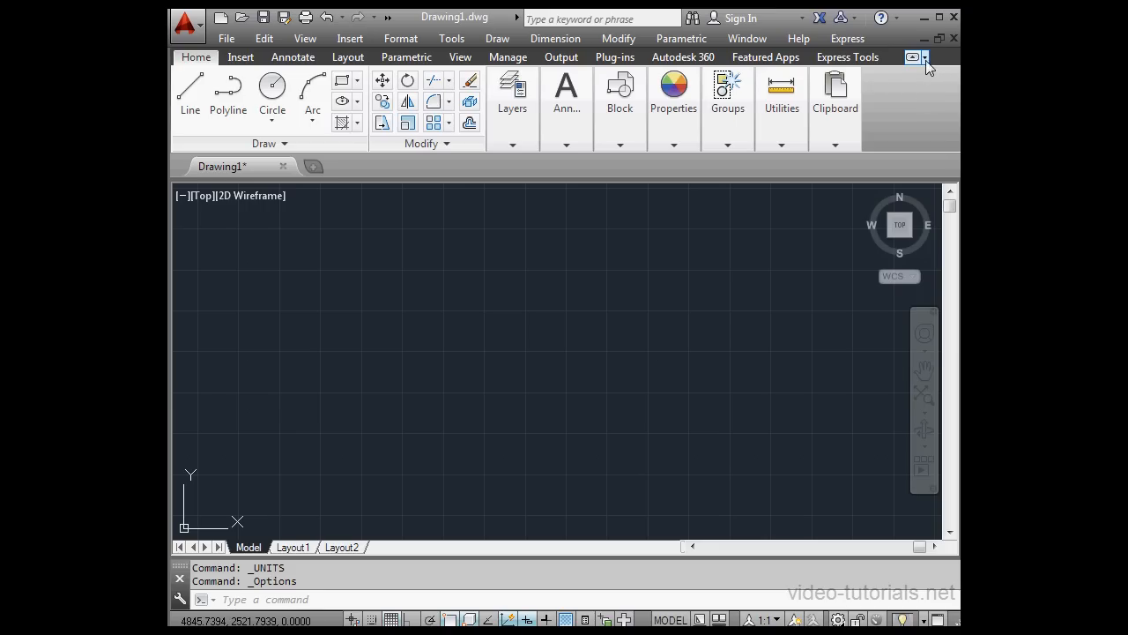
{"action": "left_click", "coordinate": [925, 57]}
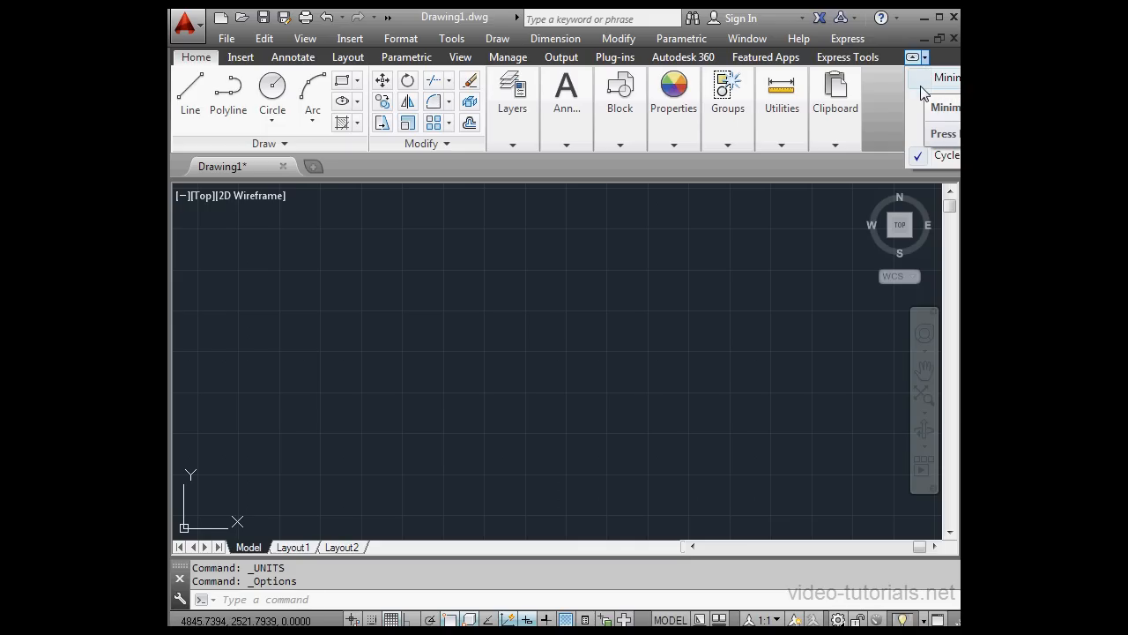
{"action": "mouse_move", "coordinate": [924, 88]}
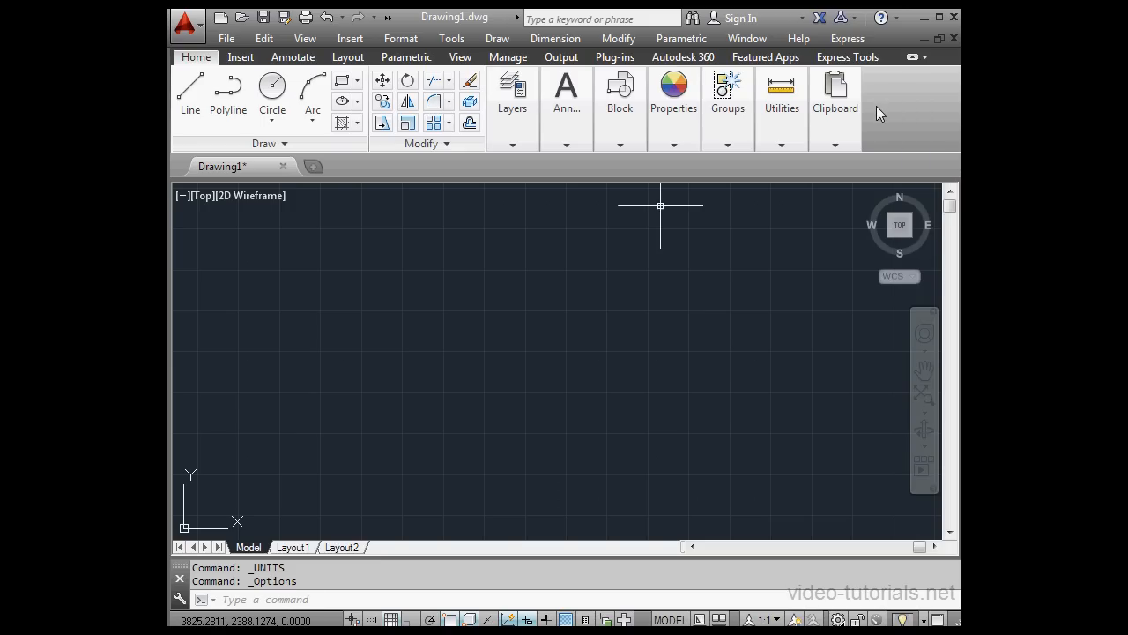
{"action": "mouse_move", "coordinate": [697, 200]}
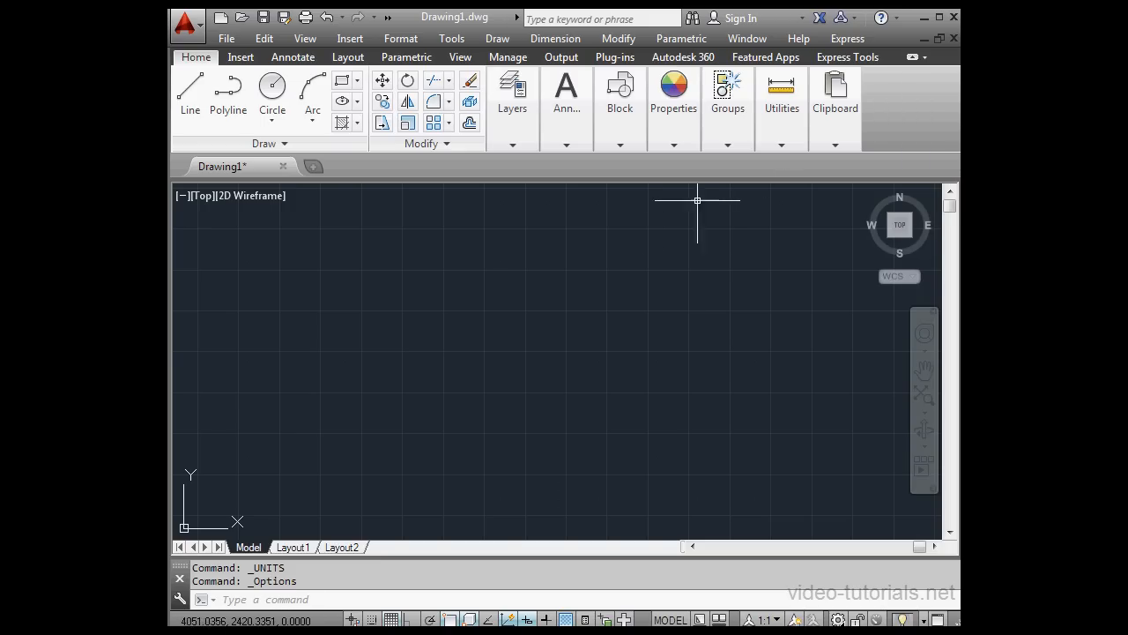
{"action": "mouse_move", "coordinate": [474, 209]}
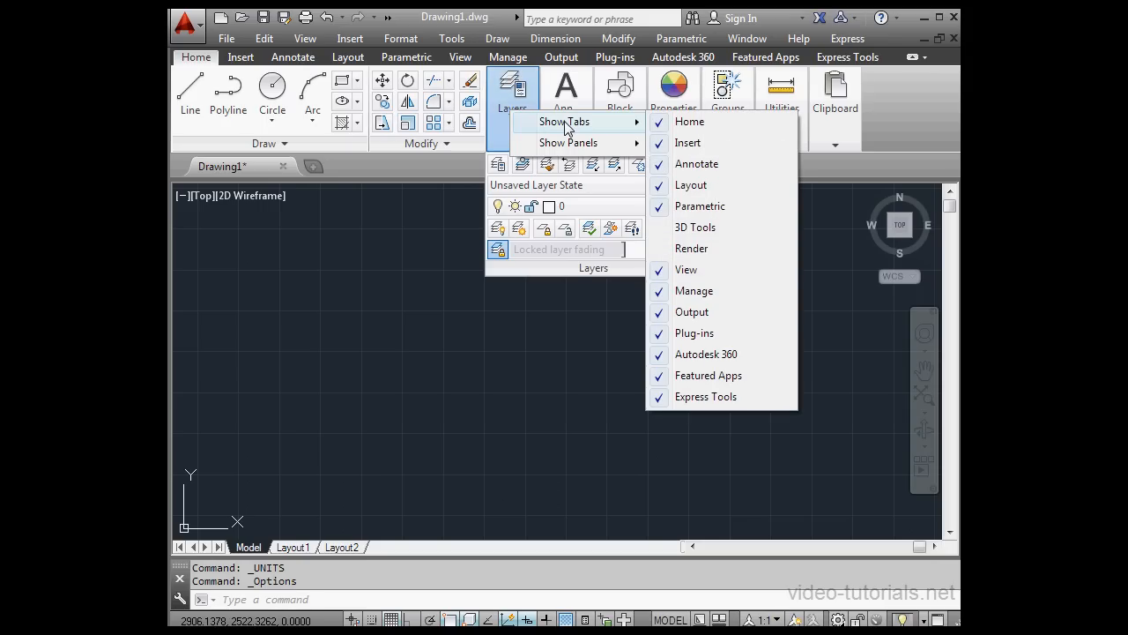
{"action": "mouse_move", "coordinate": [589, 143]}
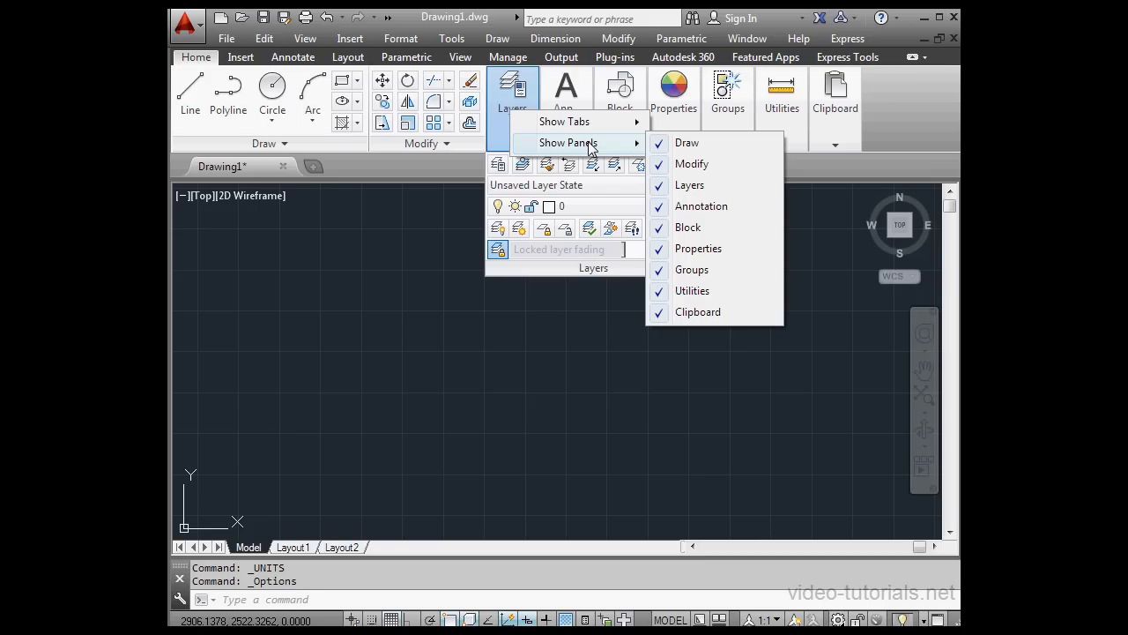
{"action": "mouse_move", "coordinate": [686, 142]}
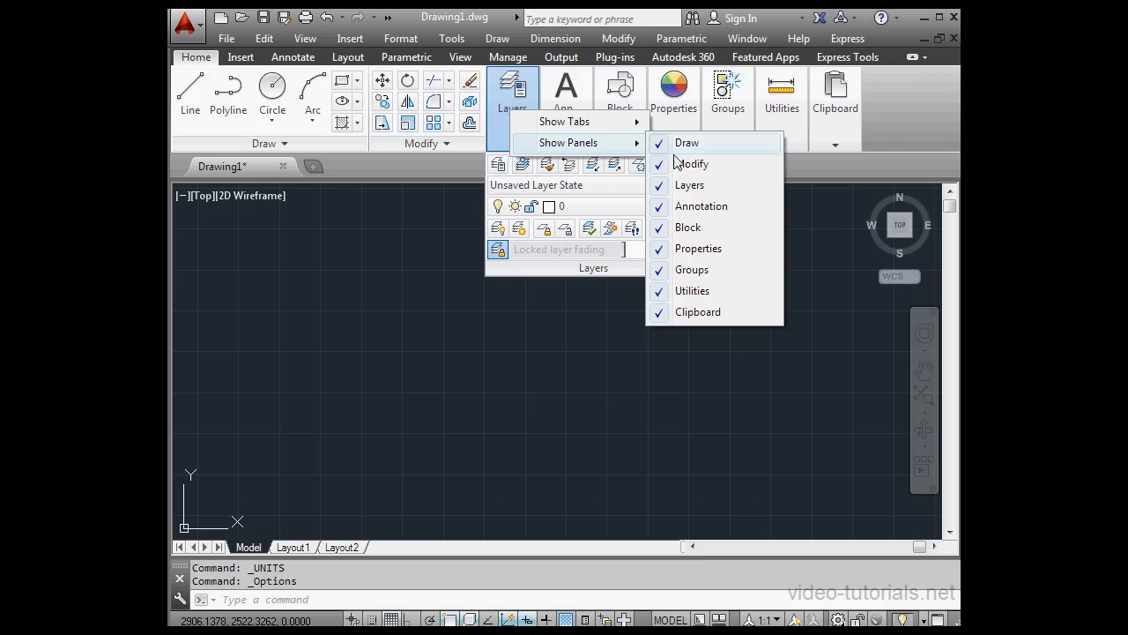
{"action": "mouse_move", "coordinate": [697, 311]}
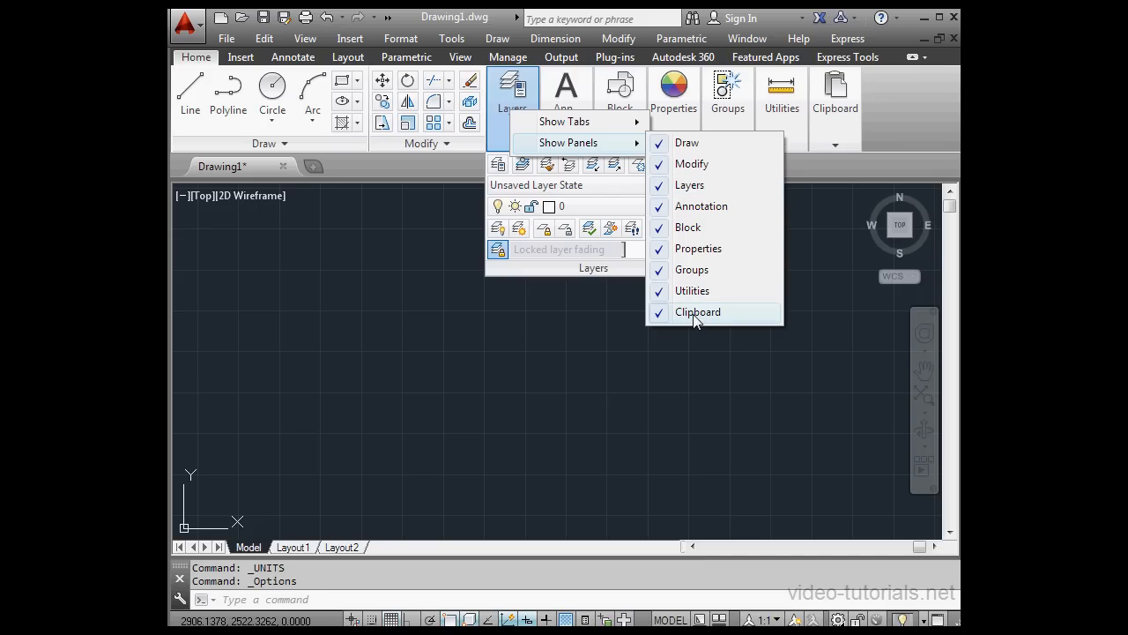
Uncheck Clipboard in the ribbon's Show Panels list.
{"action": "left_click", "coordinate": [697, 311]}
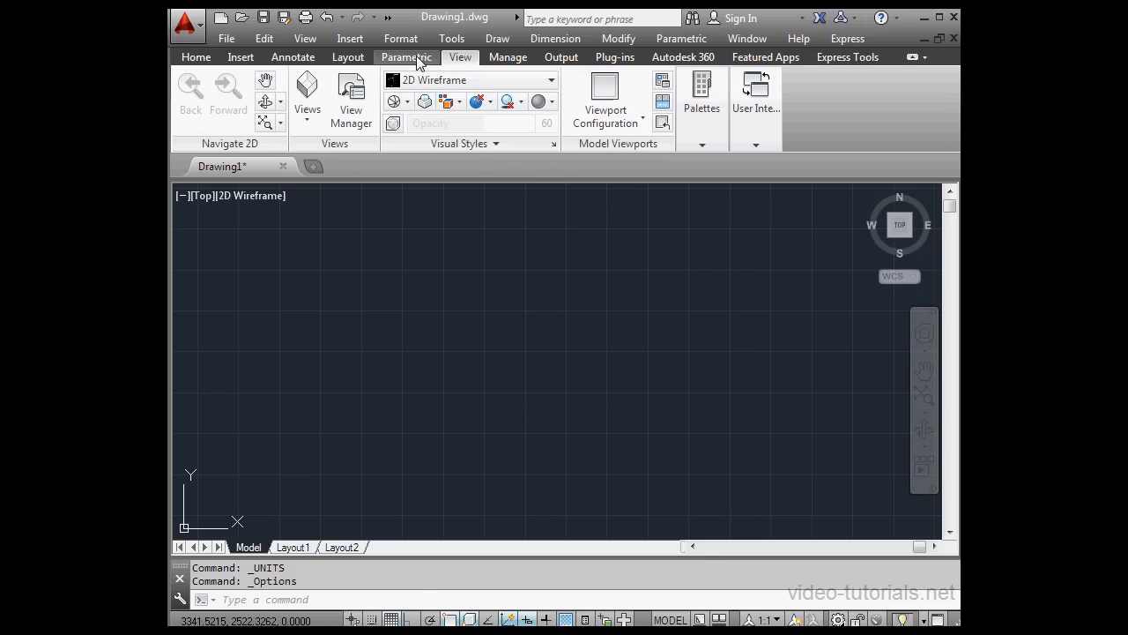
Switch the ribbon to the Parametric tab with its geometric and dimensional constraints.
{"action": "left_click", "coordinate": [407, 56]}
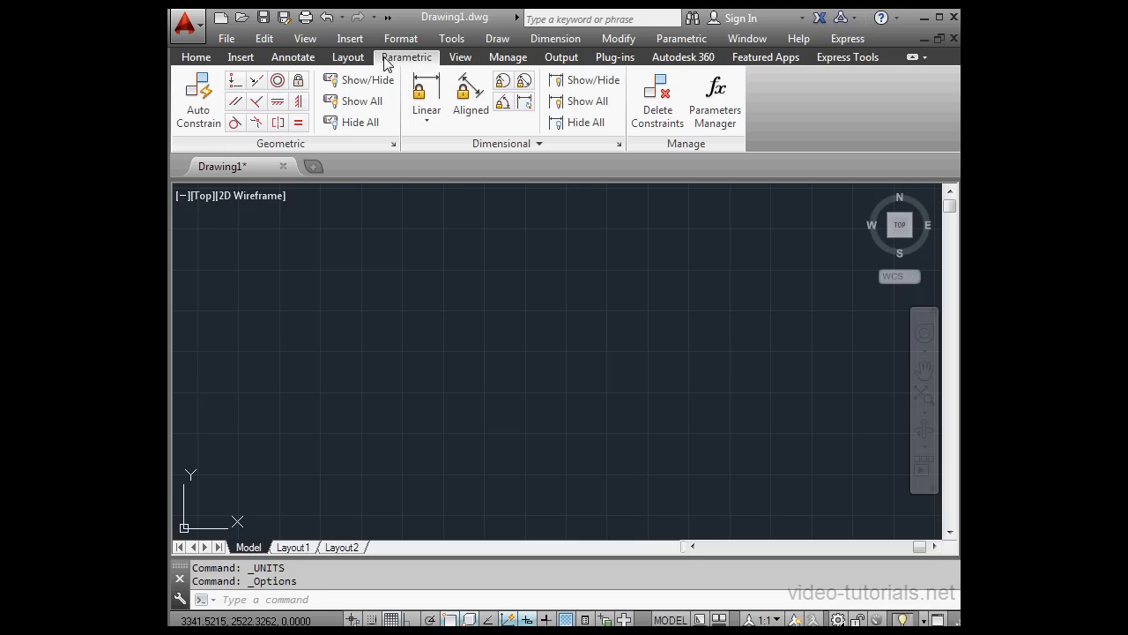
{"action": "mouse_move", "coordinate": [384, 64]}
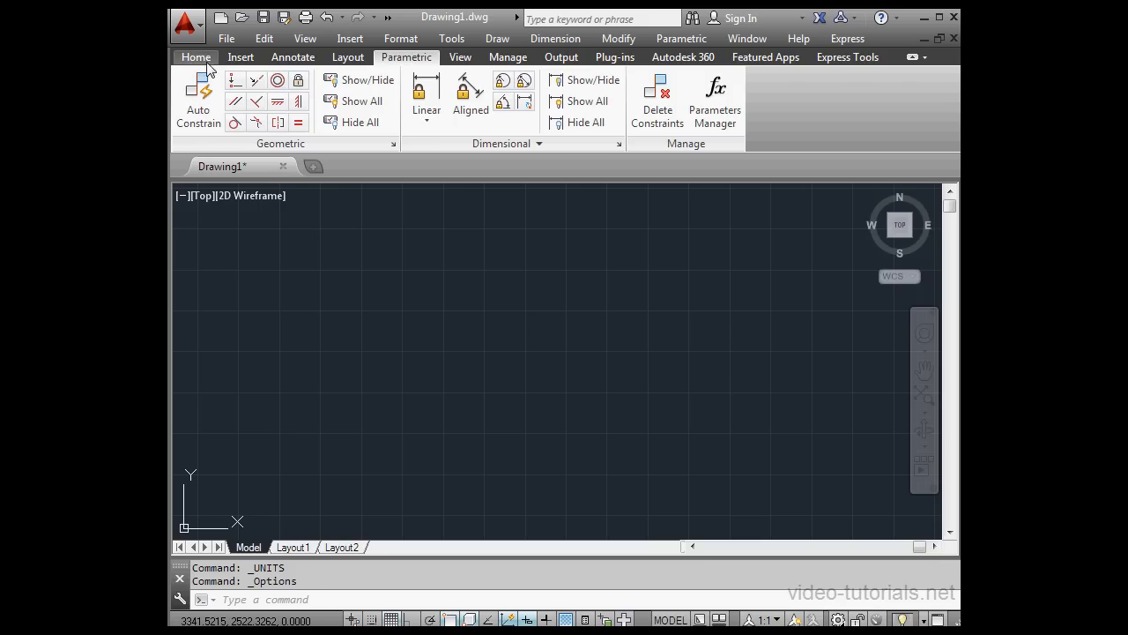
Switch the ribbon back to the Home tab, now without the Clipboard panel.
{"action": "left_click", "coordinate": [196, 56]}
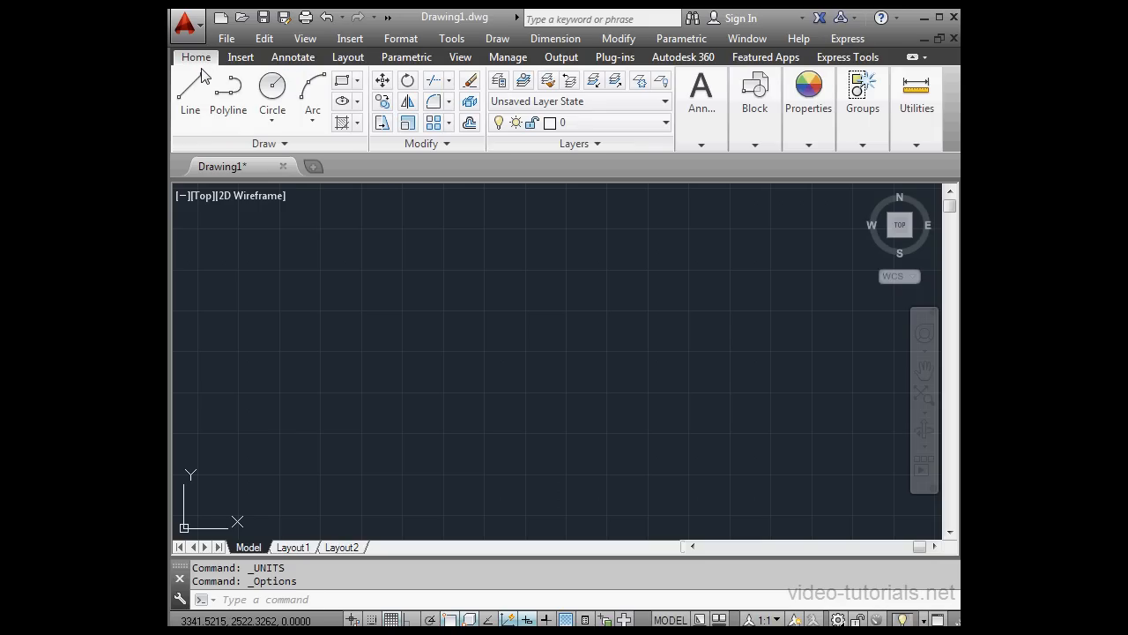
{"action": "mouse_move", "coordinate": [190, 84]}
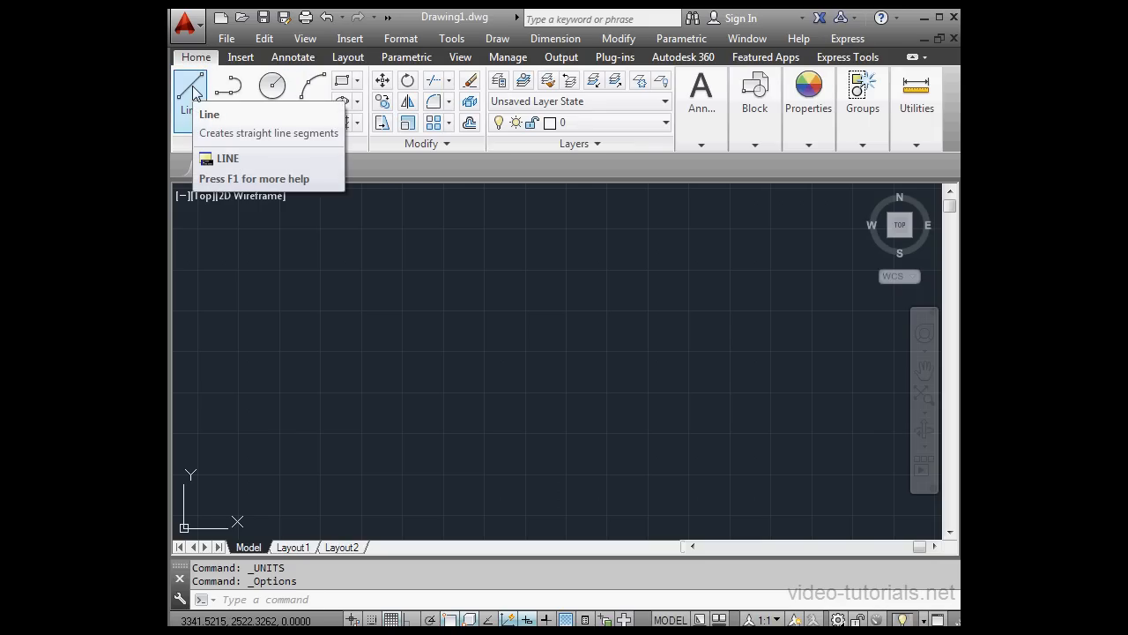